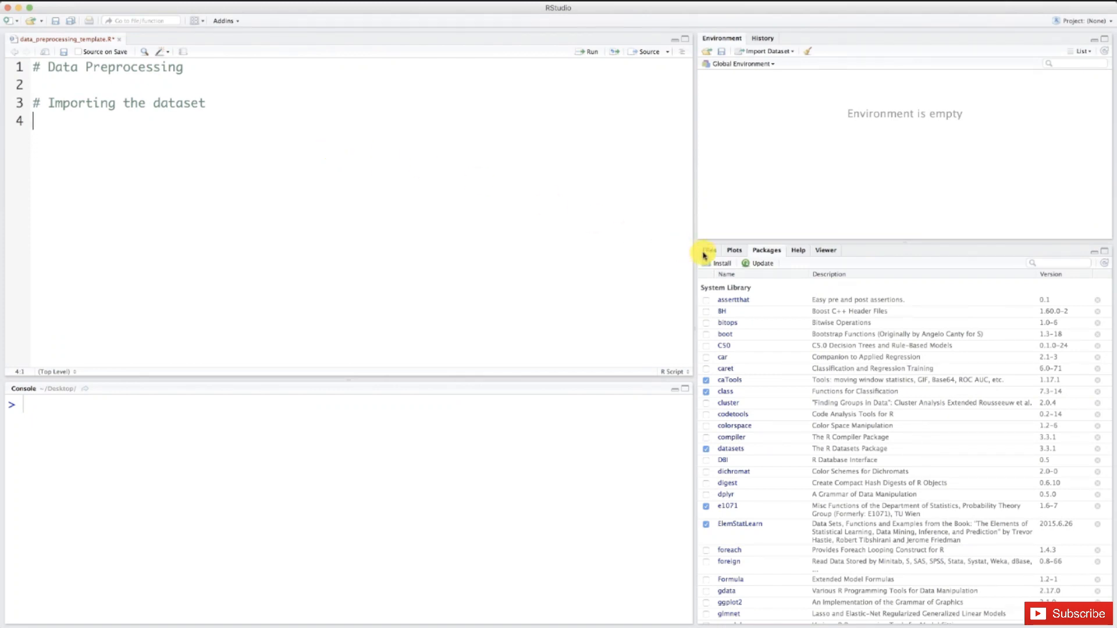
Show the course folder with Data.csv in the Files pane and reveal its More actions.
click(709, 250)
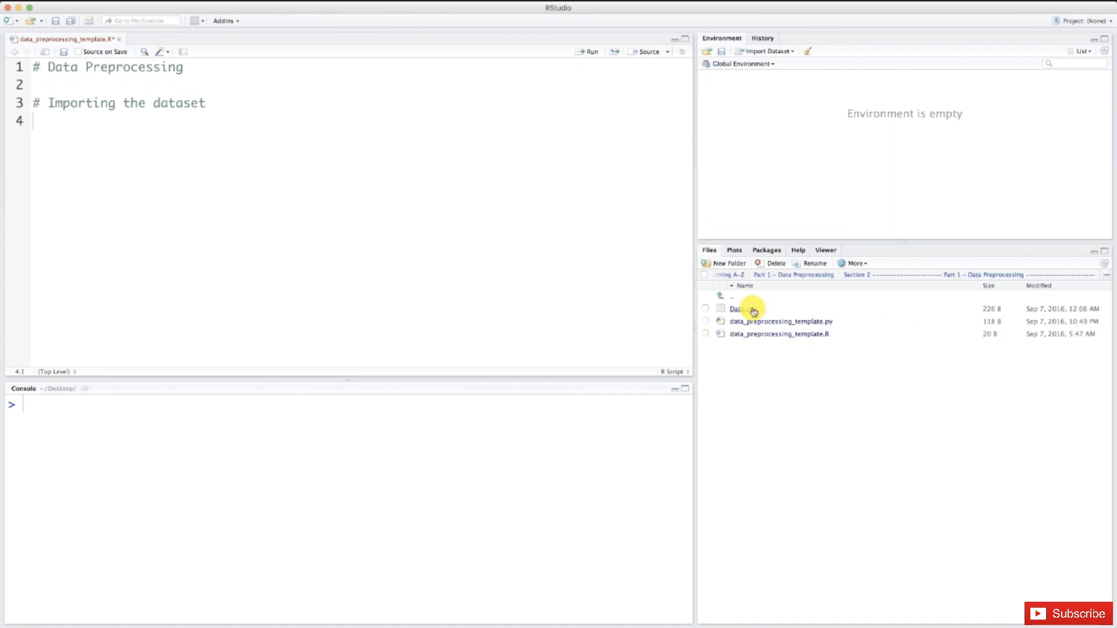
mouse_move(741, 312)
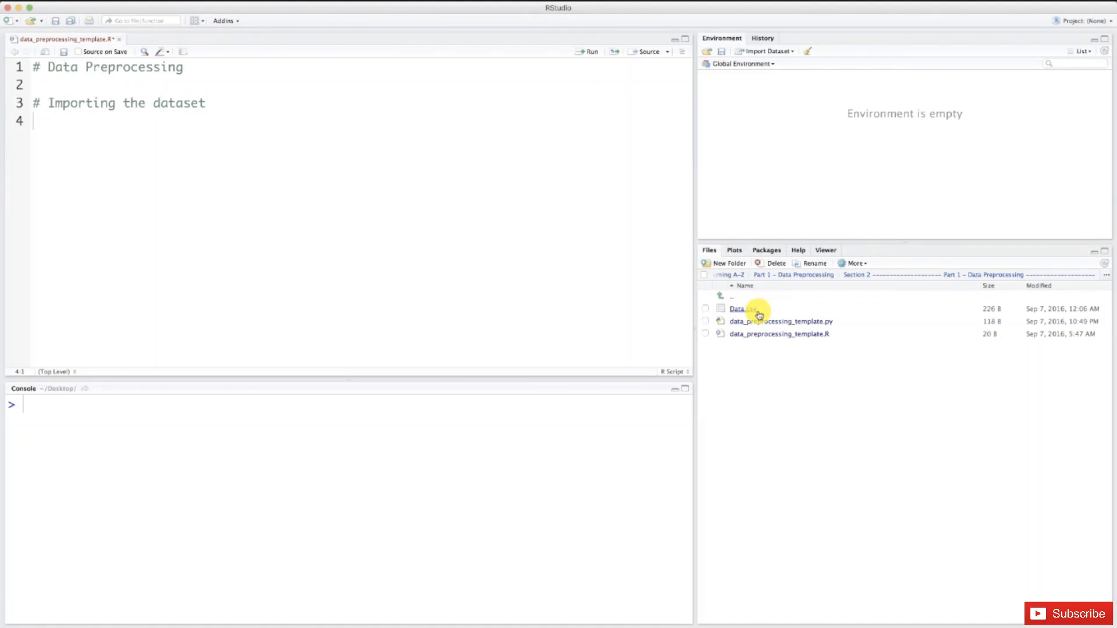
mouse_move(800, 351)
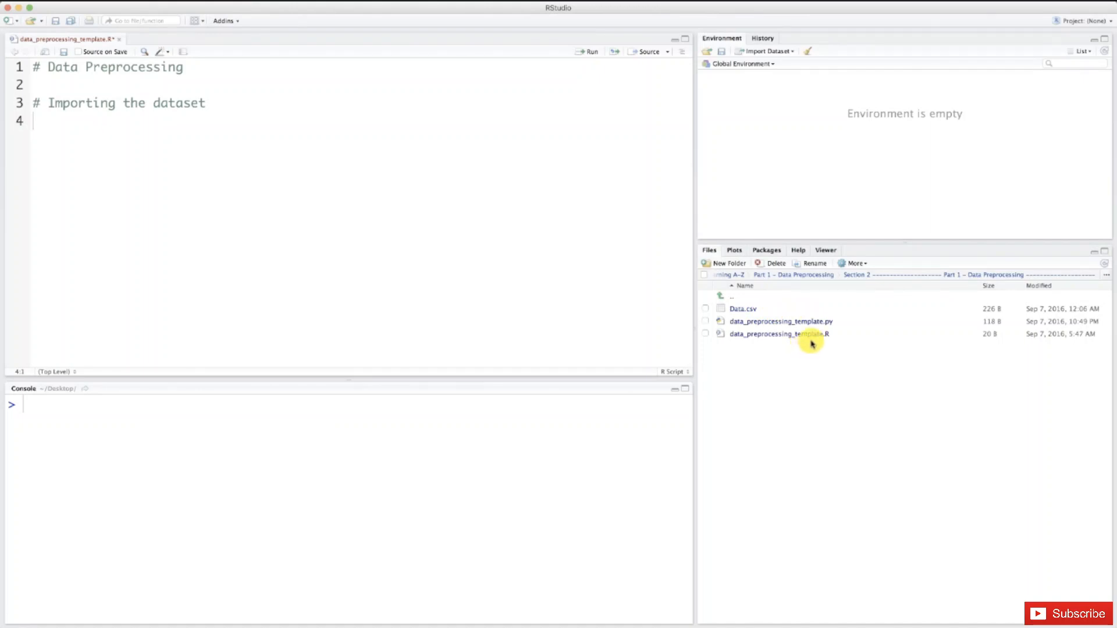
click(854, 263)
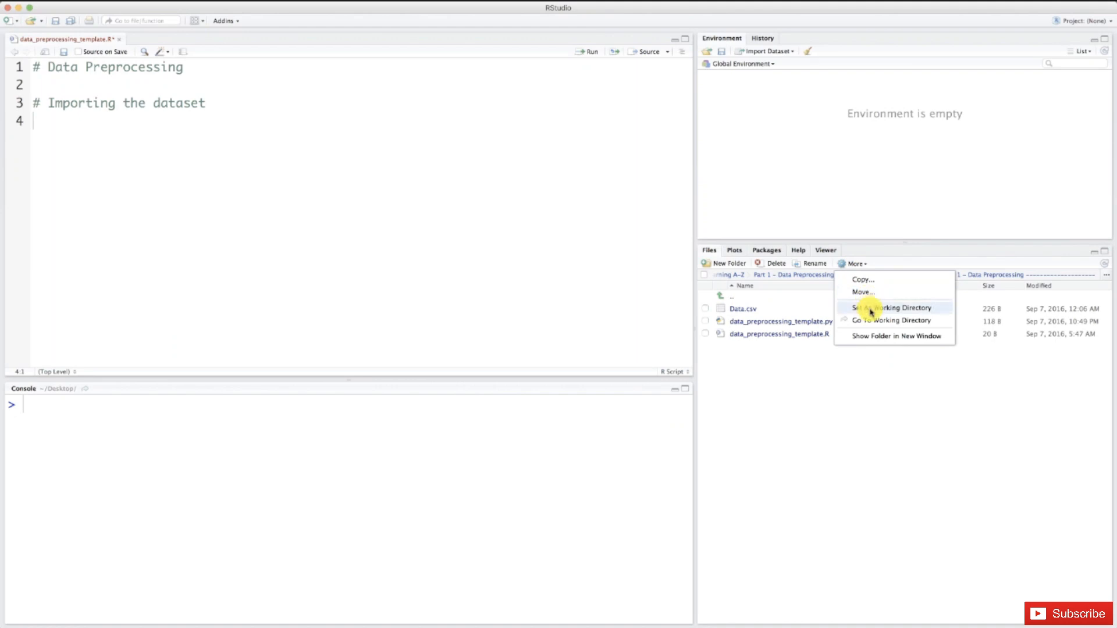
Make the Data.csv course folder the working directory via Set As Working Directory.
click(892, 307)
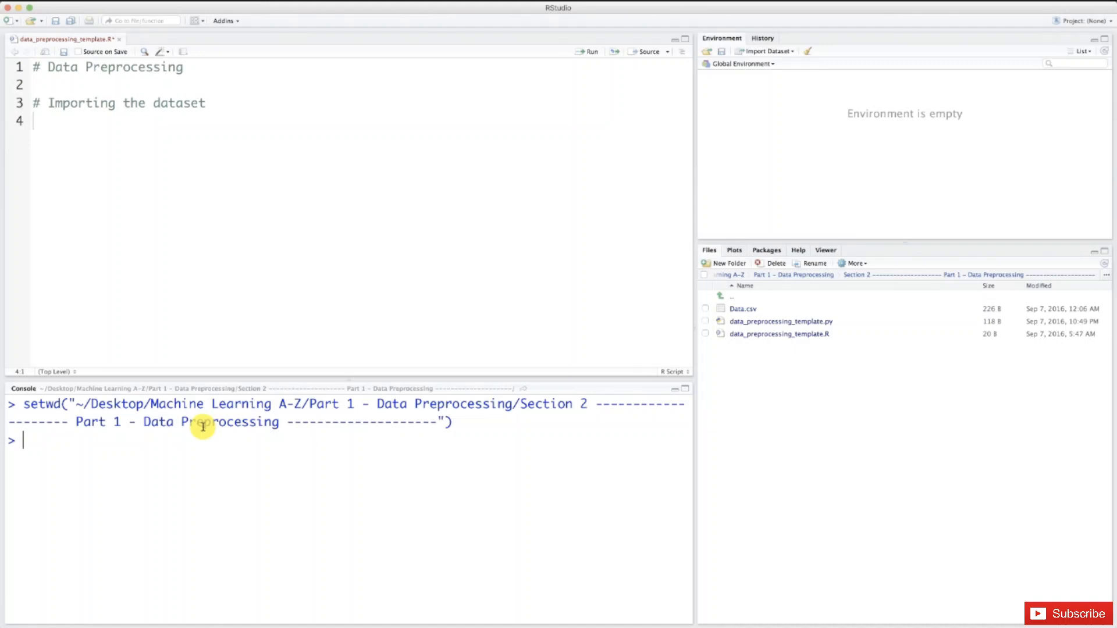
mouse_move(65, 120)
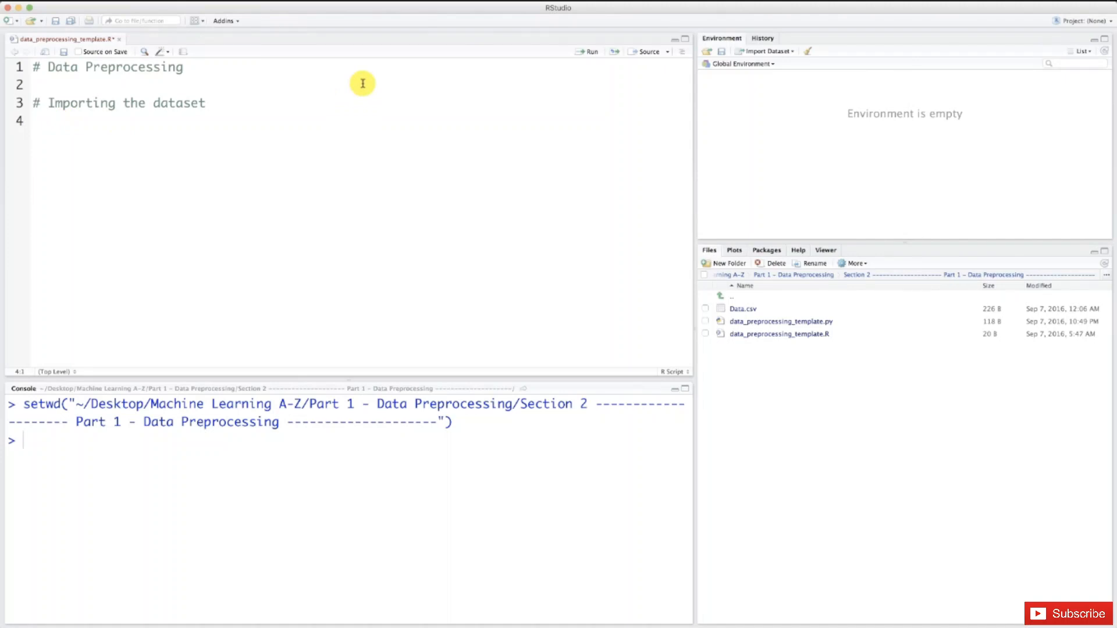
Write dataset = read.csv('Data.csv') on line 4 and run it.
text(datas)
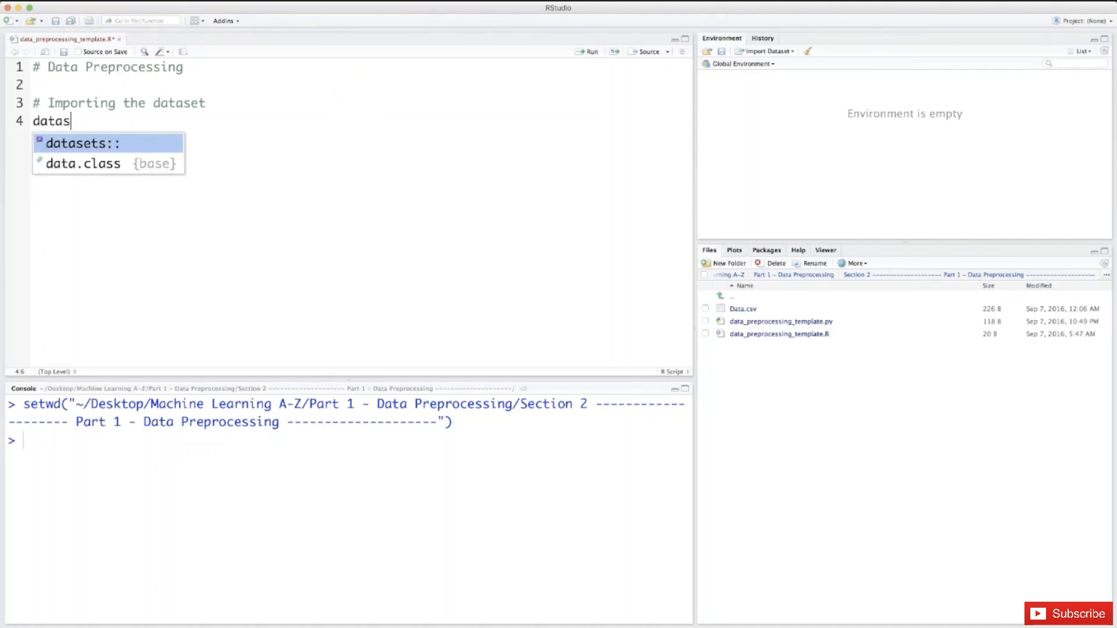
text(et)
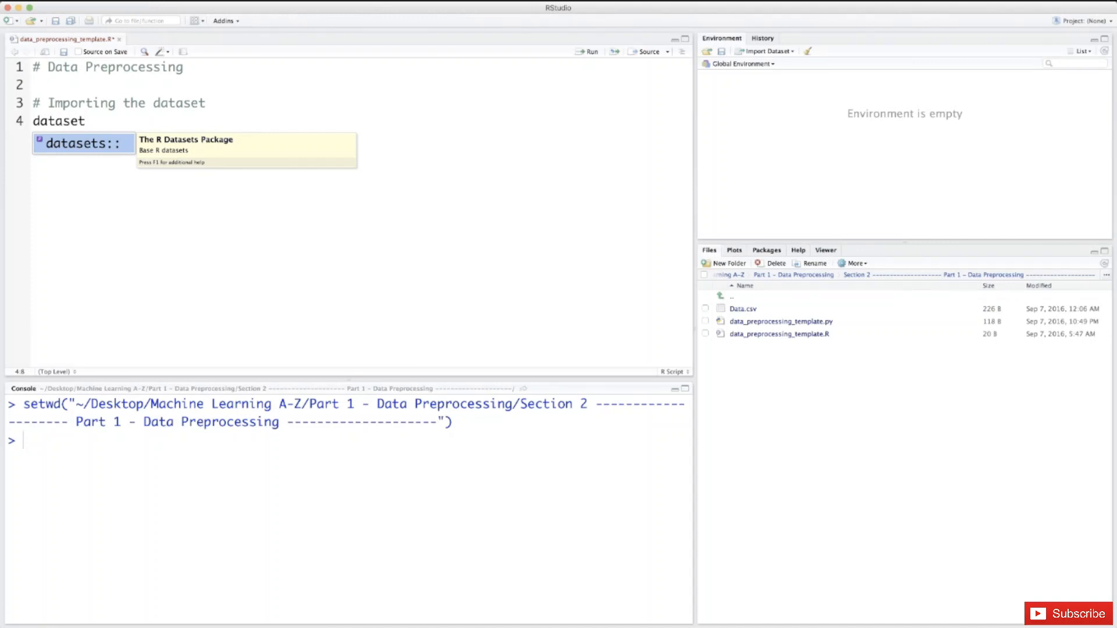
text(=)
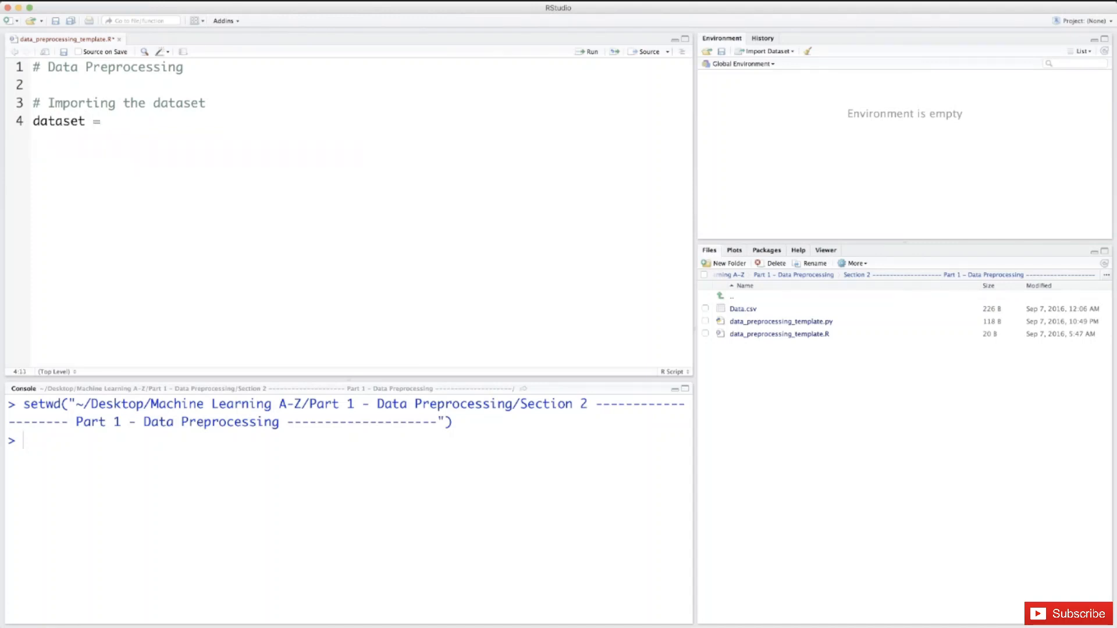
text(rea)
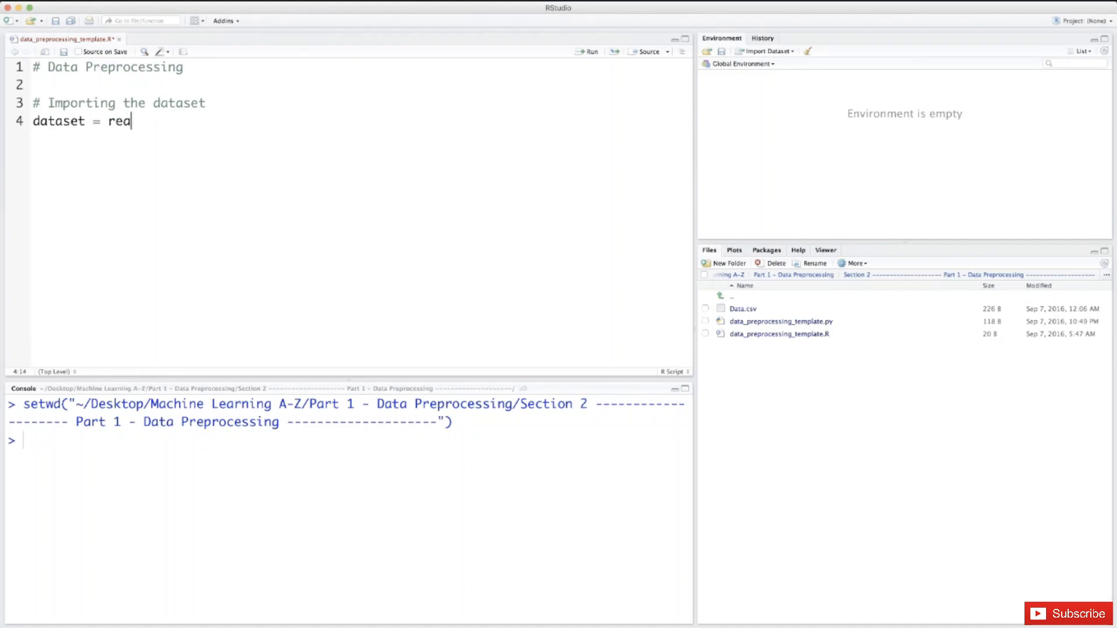
text(d.csv()
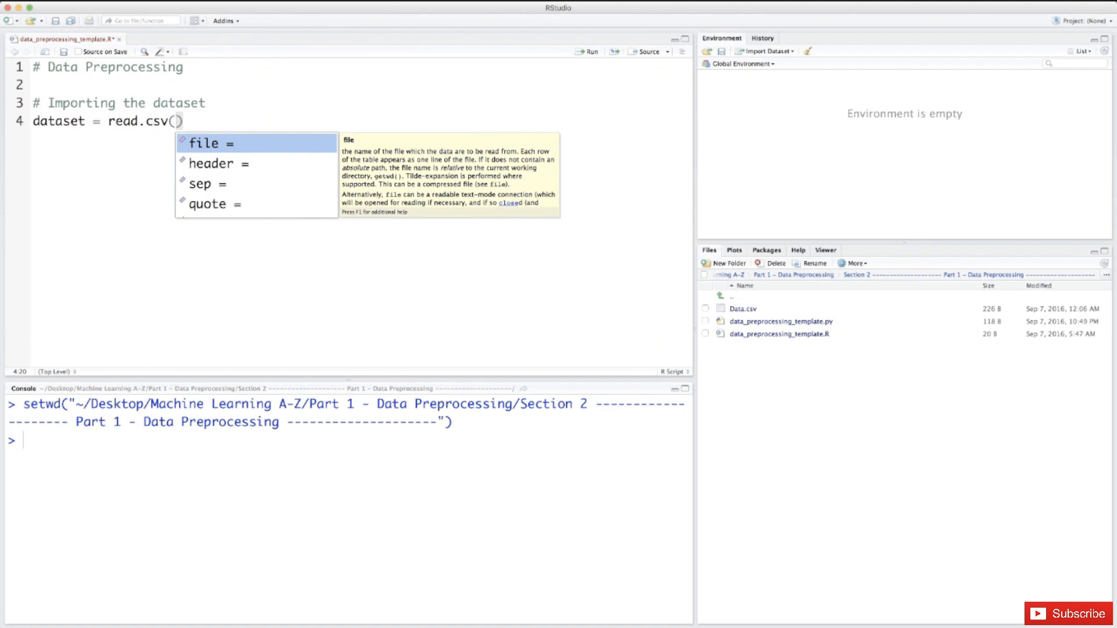
text('')
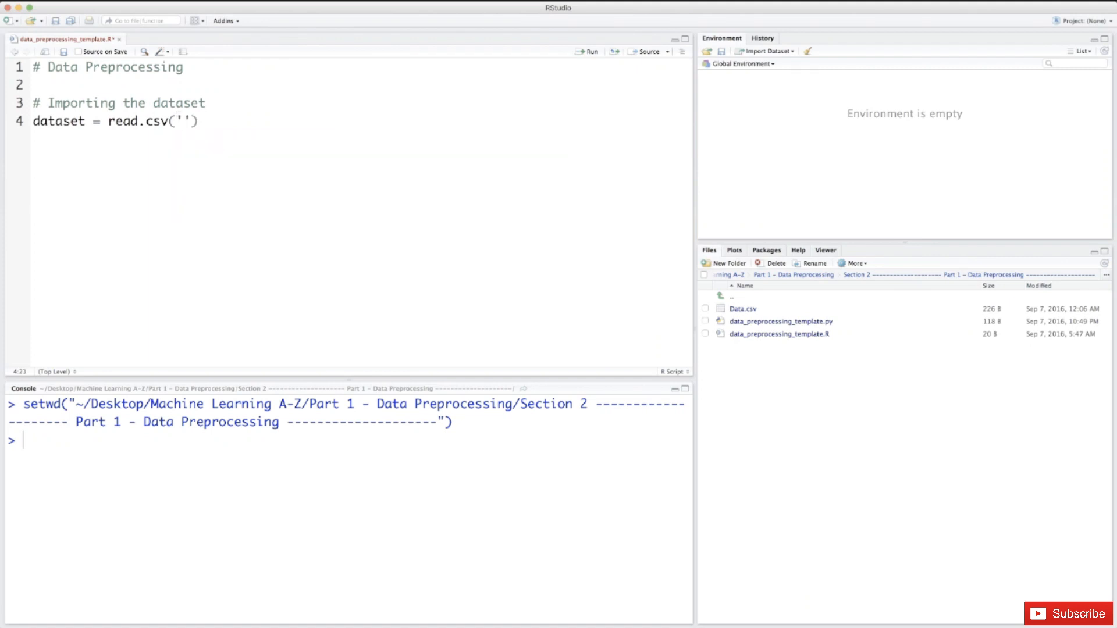
text(Data)
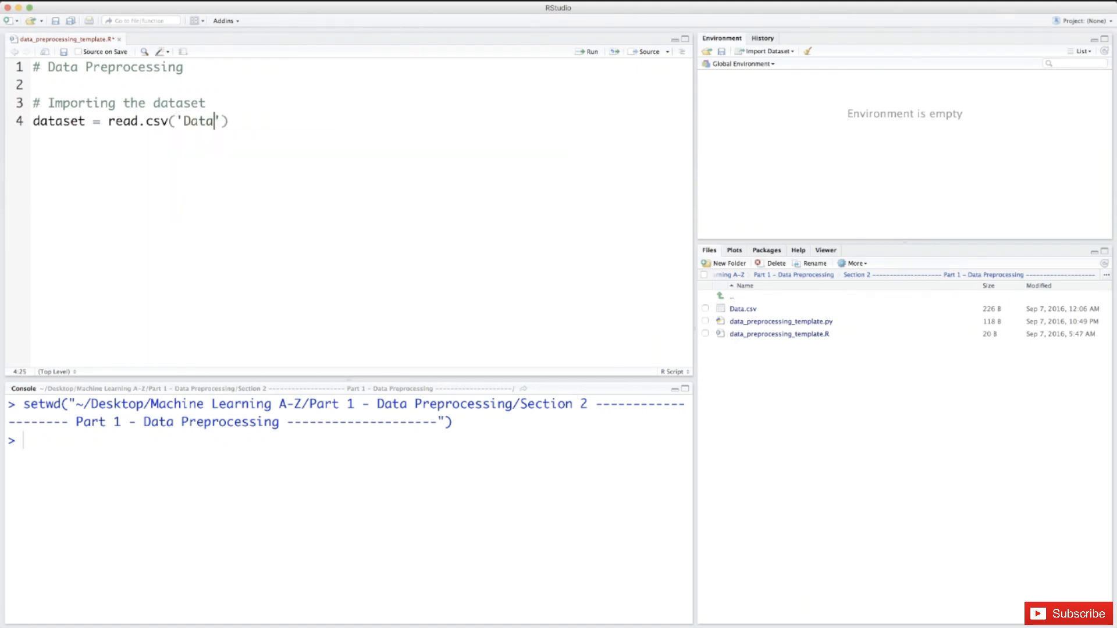
text(.csv)
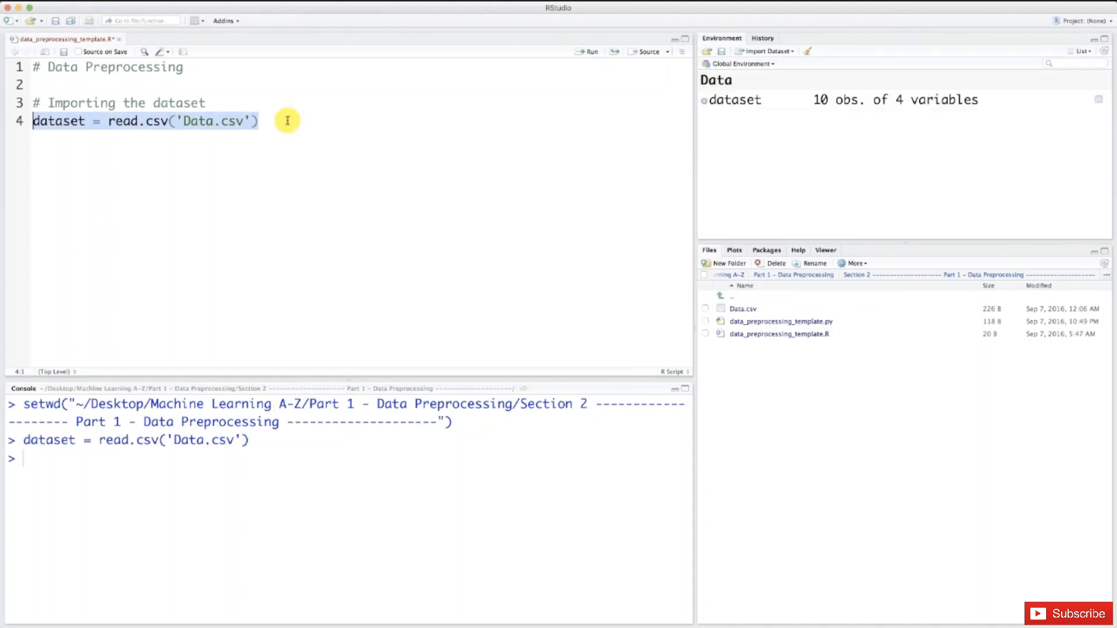
mouse_move(718, 126)
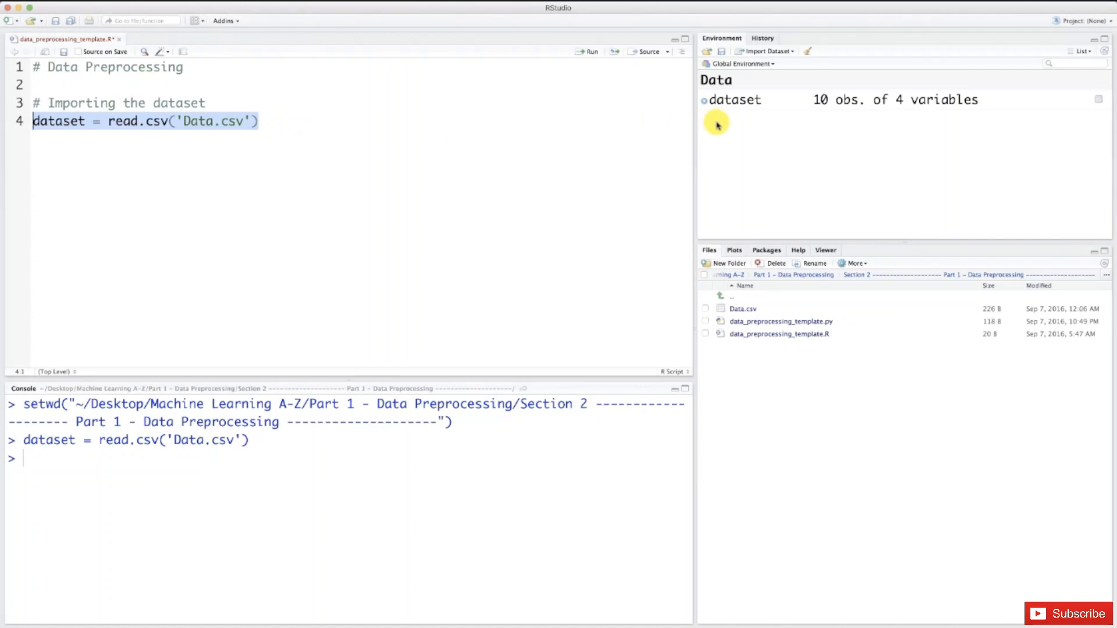
View the imported dataset (10 obs. of 4 variables) from the Environment pane.
click(734, 100)
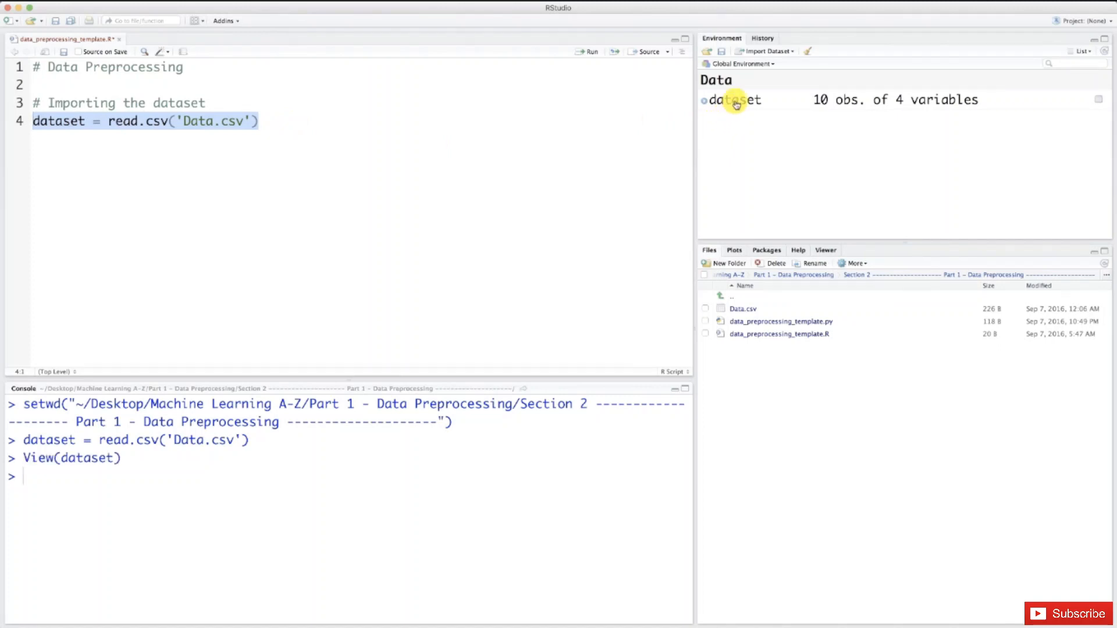
click(734, 100)
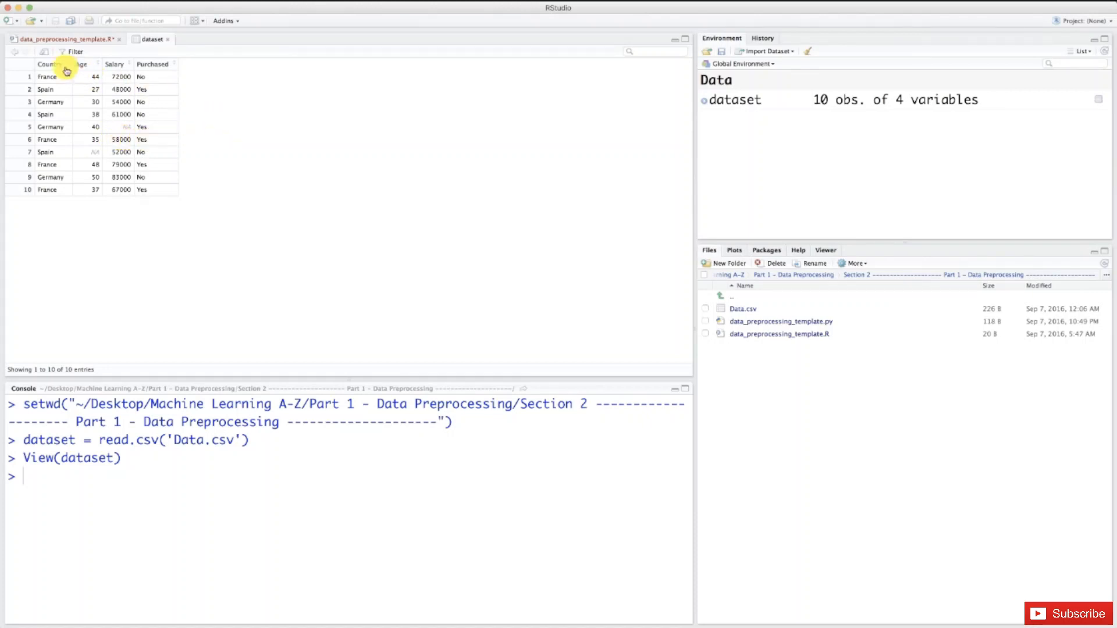
mouse_move(151, 64)
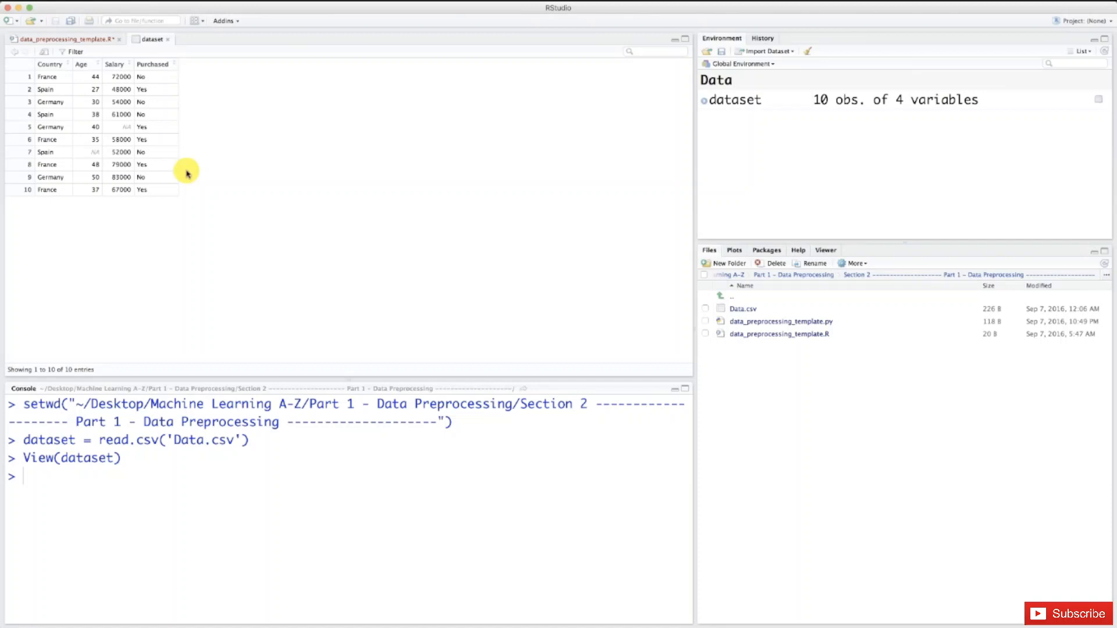
mouse_move(238, 155)
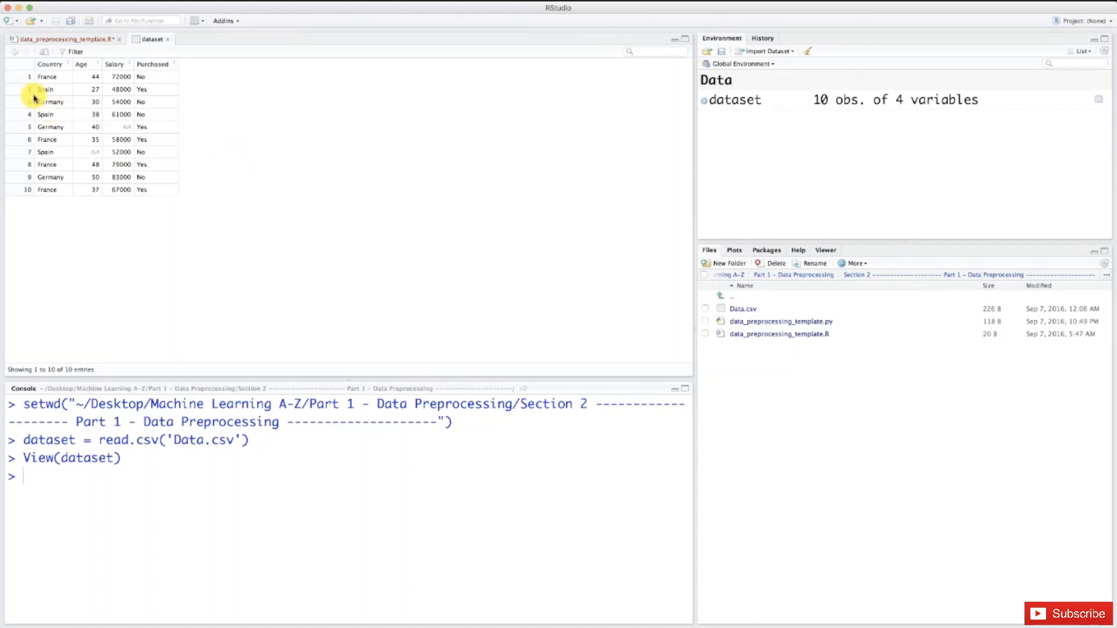
mouse_move(23, 189)
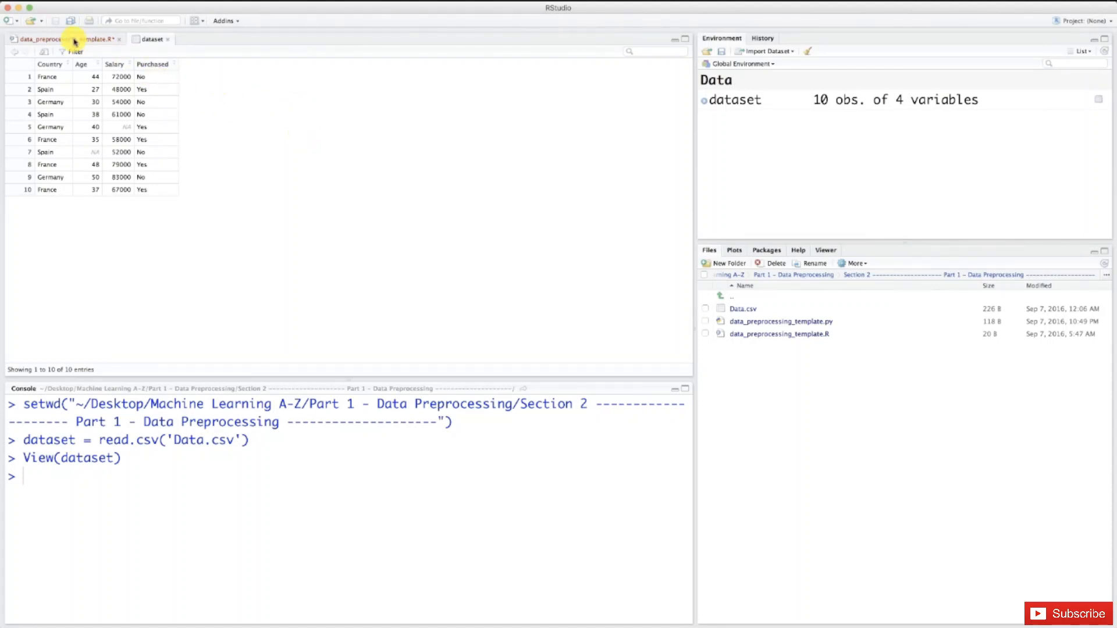
Return to the data_preprocessing_template.R tab after reviewing the dataset table.
click(39, 39)
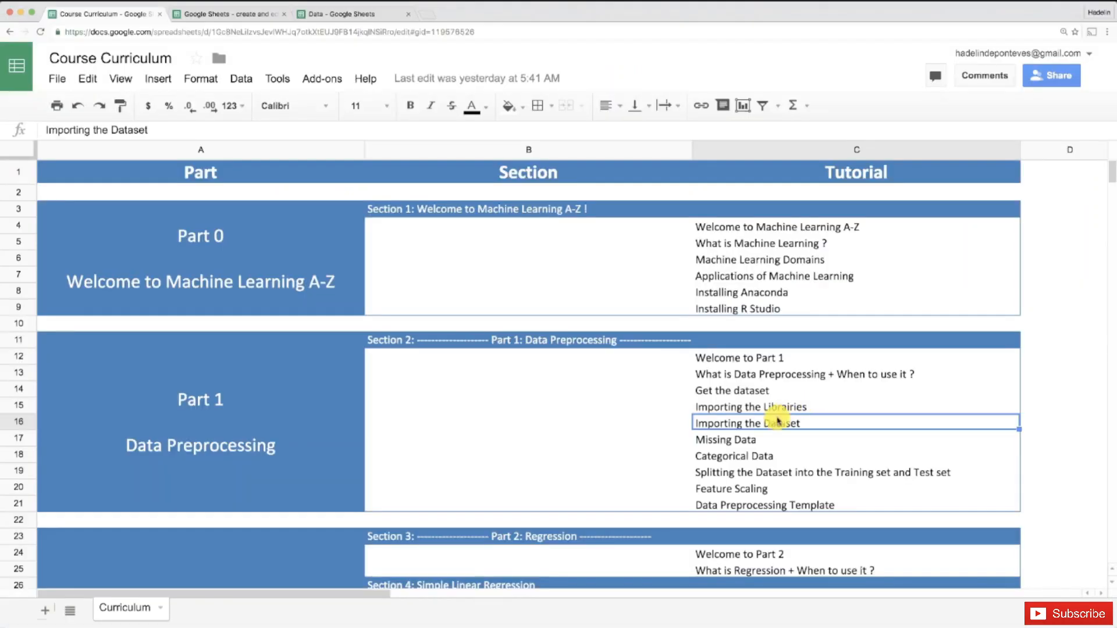
click(725, 440)
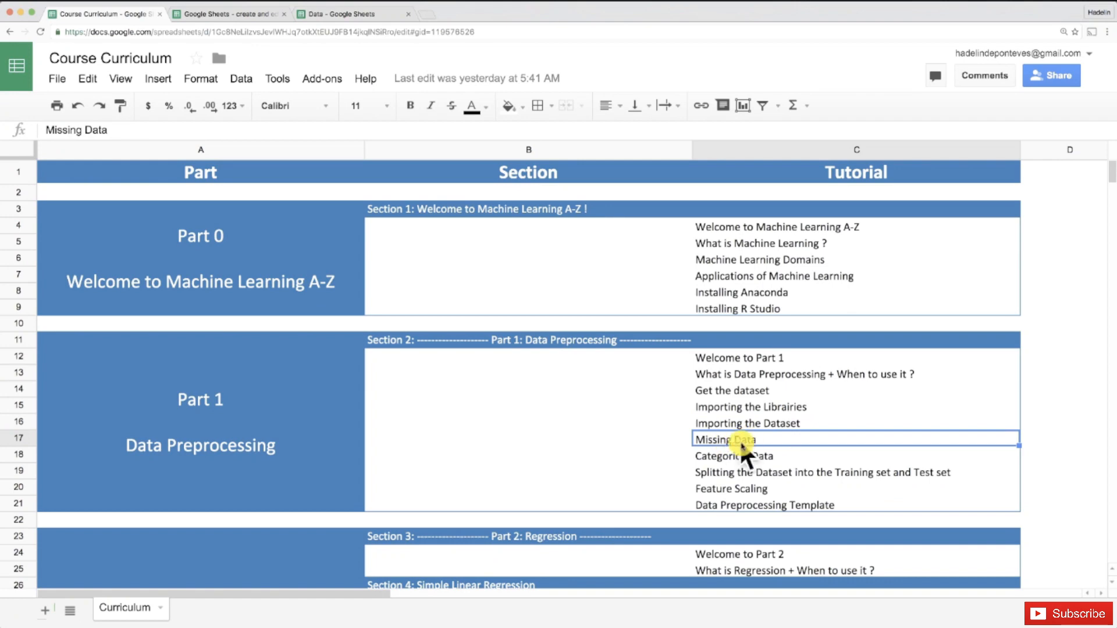
mouse_move(1053, 417)
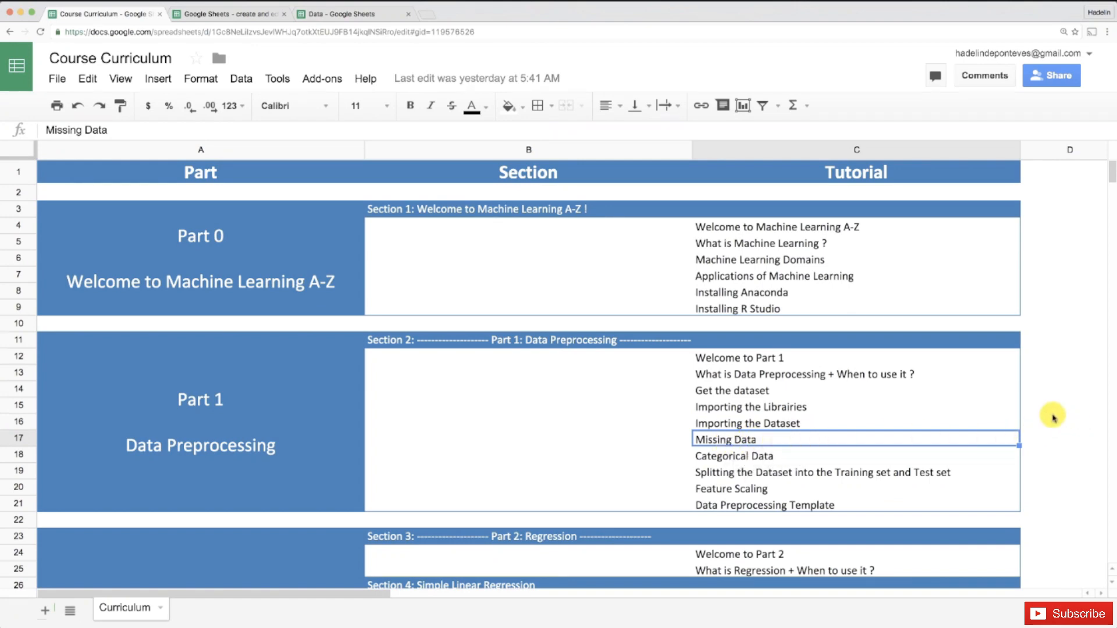